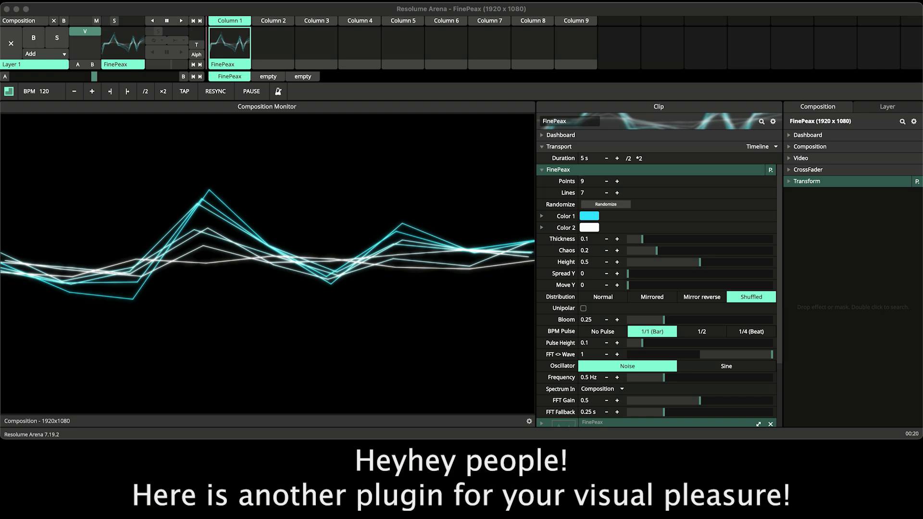
mouse_move(690, 509)
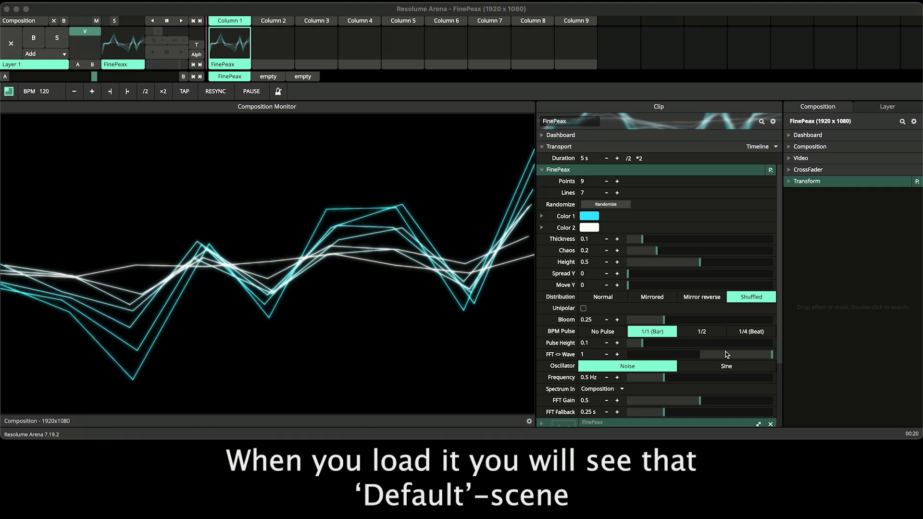
Cycle through the FinePeax presets Deep Sea, Joy, Nervous, Pasta and PingPong
left_click(770, 170)
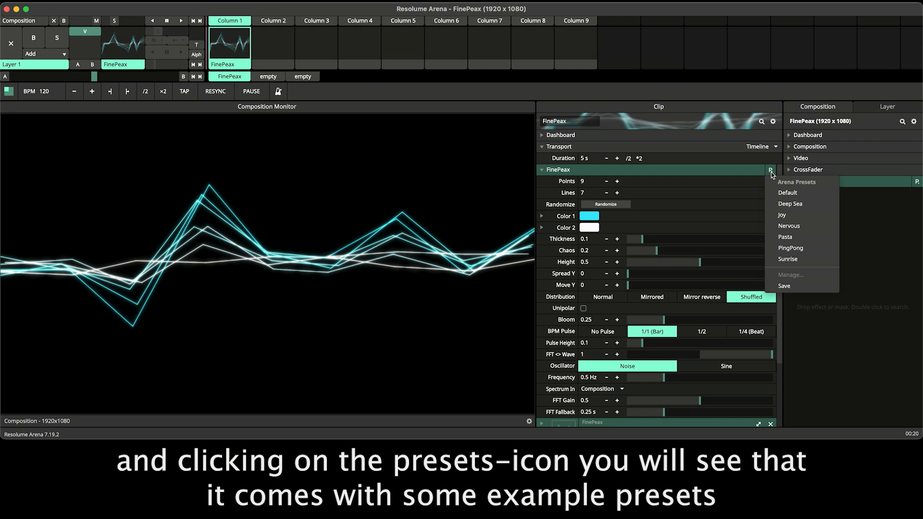
mouse_move(819, 204)
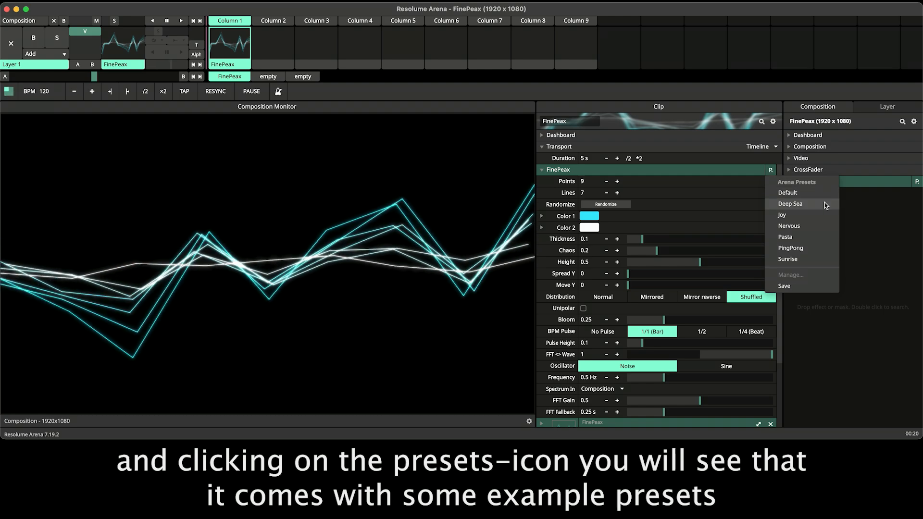
left_click(791, 203)
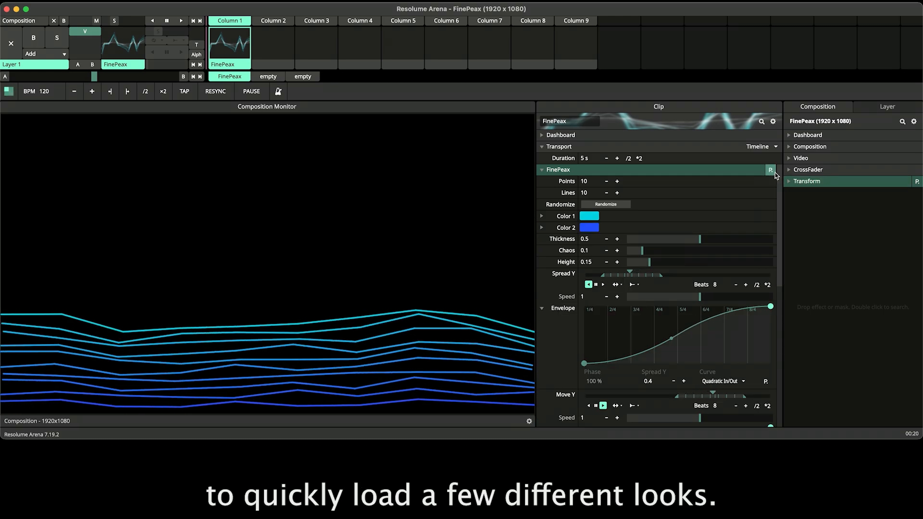
left_click(771, 169)
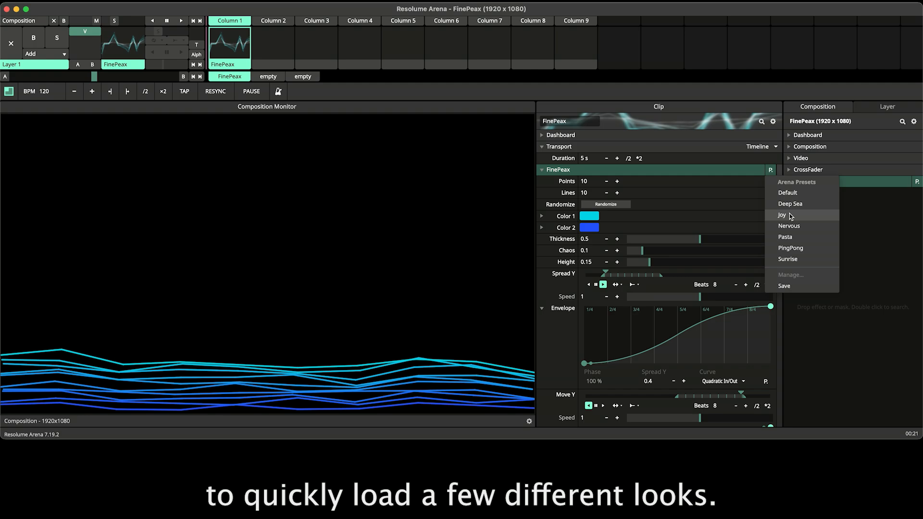
left_click(782, 214)
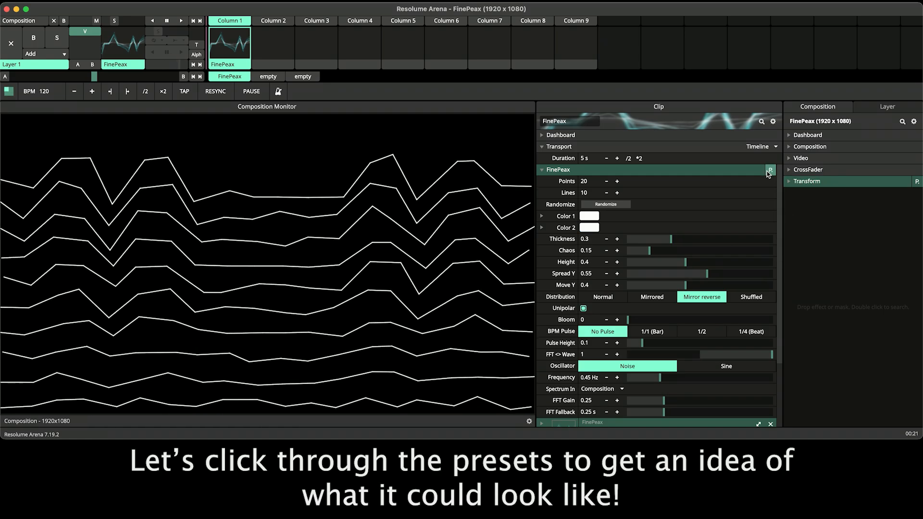
left_click(769, 170)
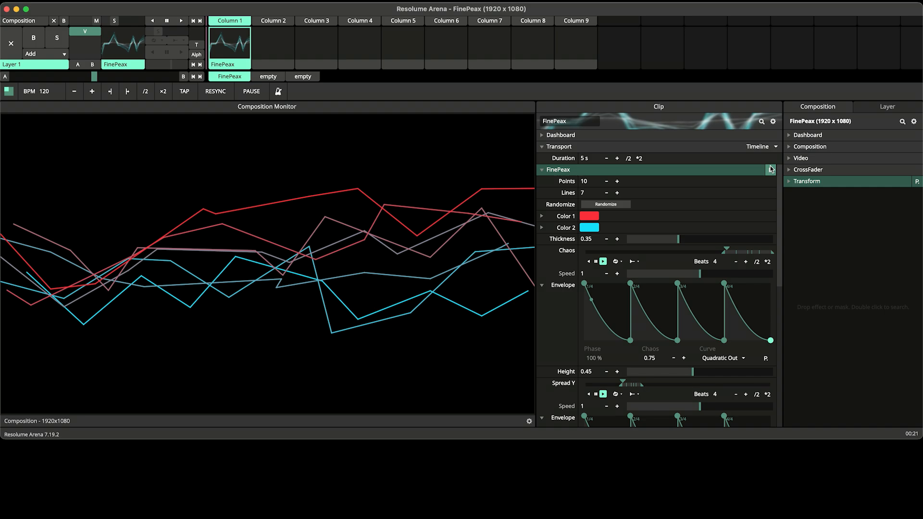
left_click(771, 170)
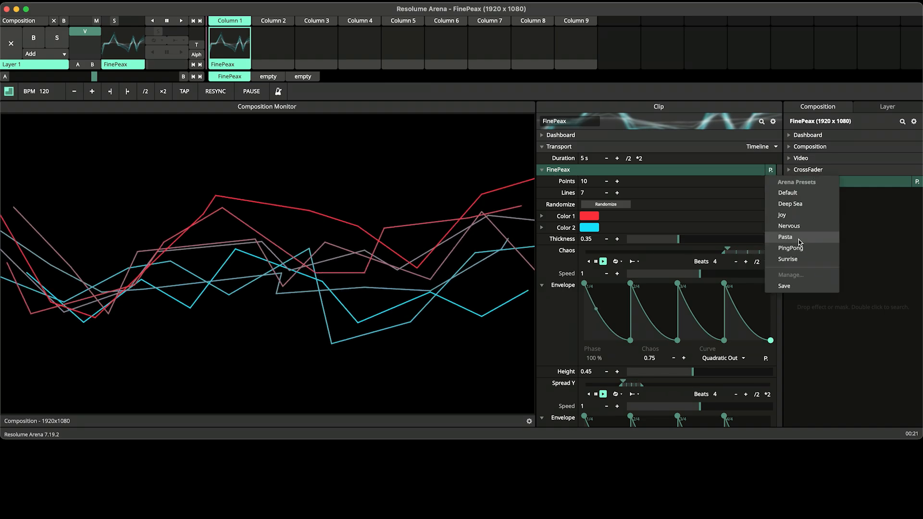
left_click(785, 237)
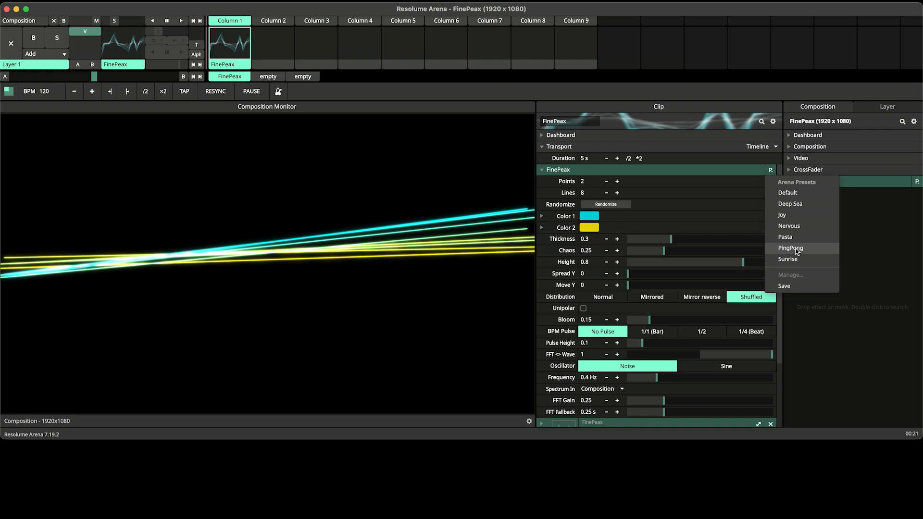
left_click(790, 248)
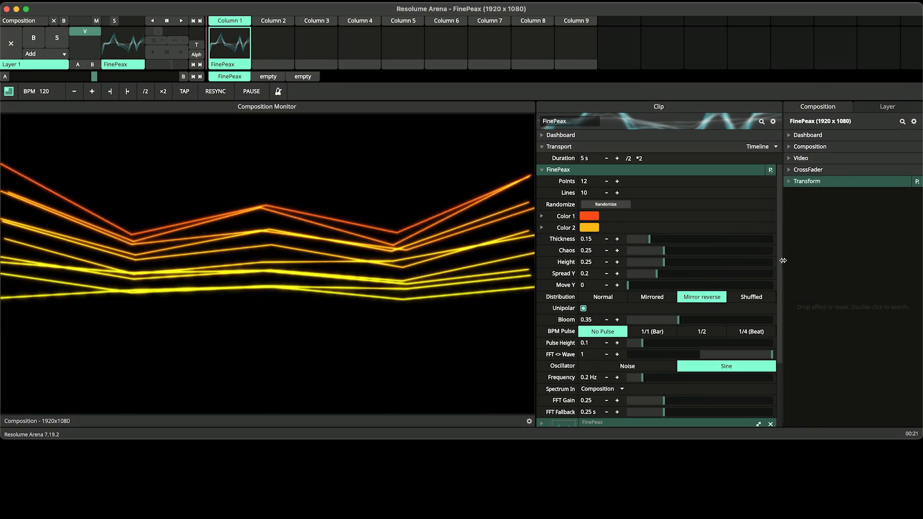
left_click(770, 170)
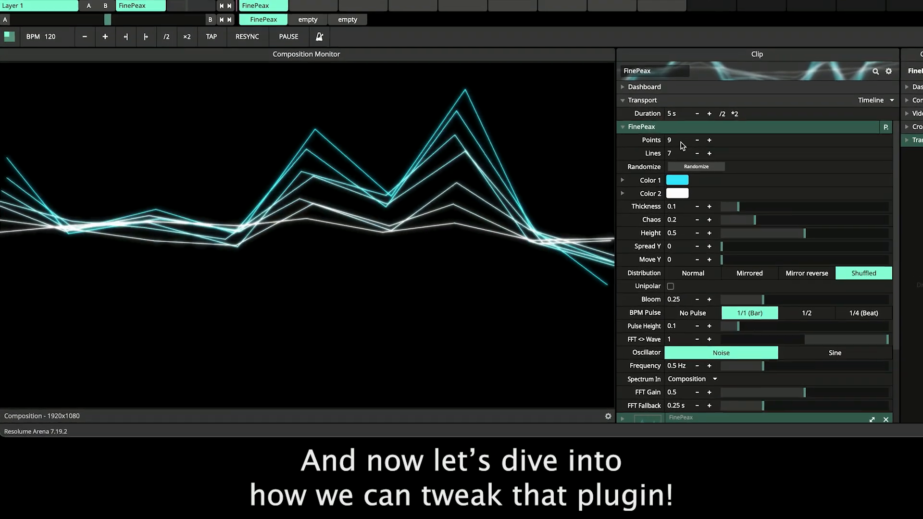
Try 18 and 4 points, settle on 9 points, then randomize the line shapes twice
left_click(710, 140)
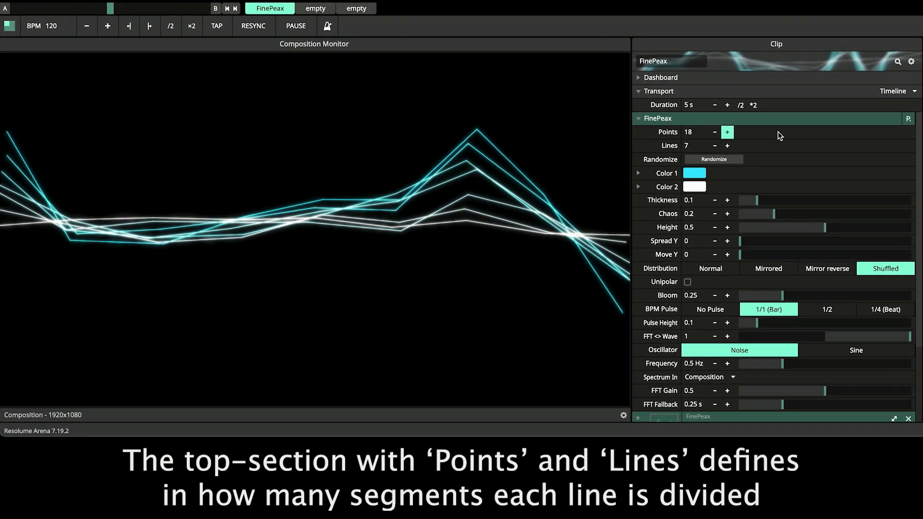
left_click(727, 132)
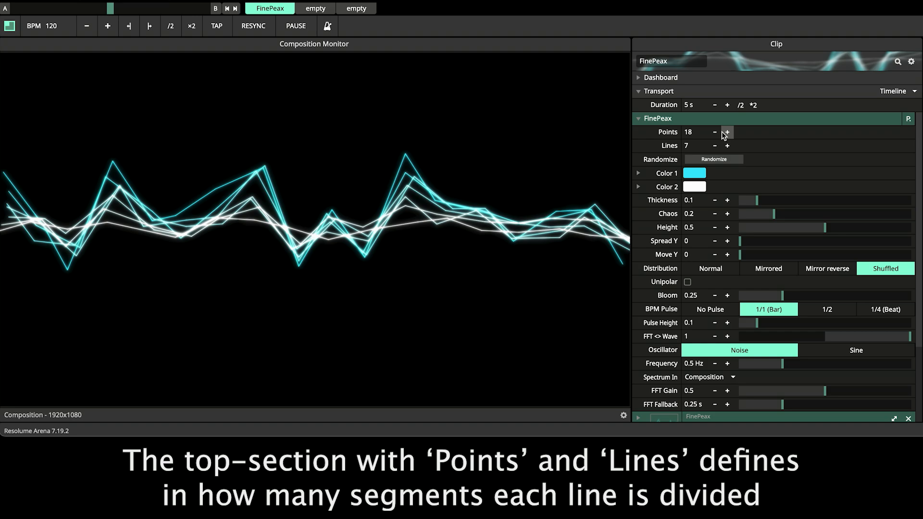
left_click(715, 132)
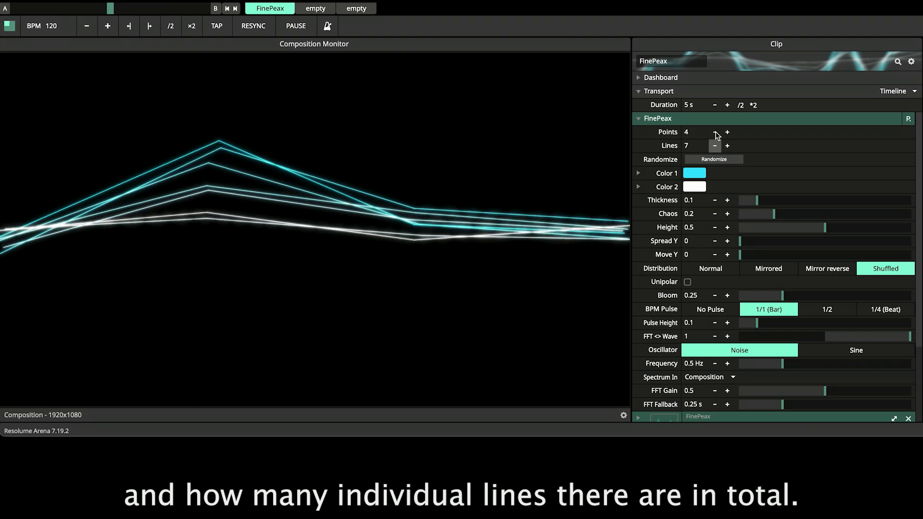
left_click(727, 145)
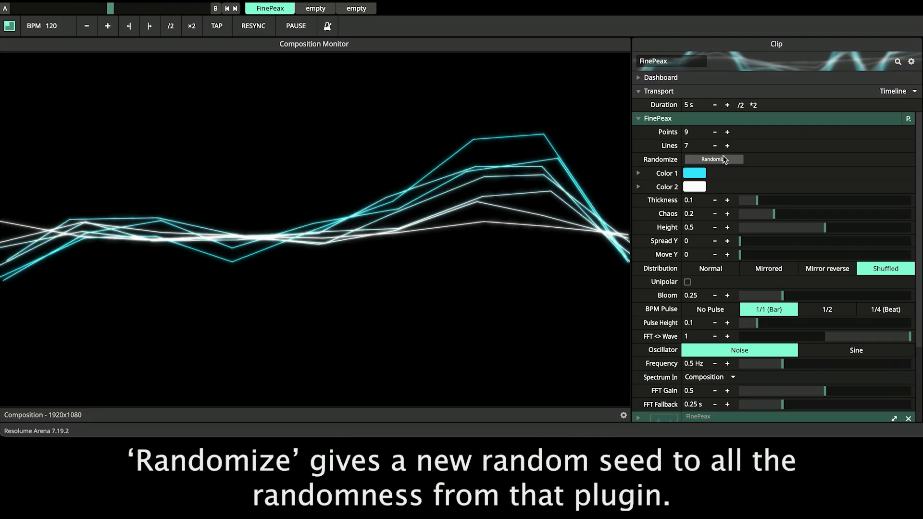
left_click(713, 159)
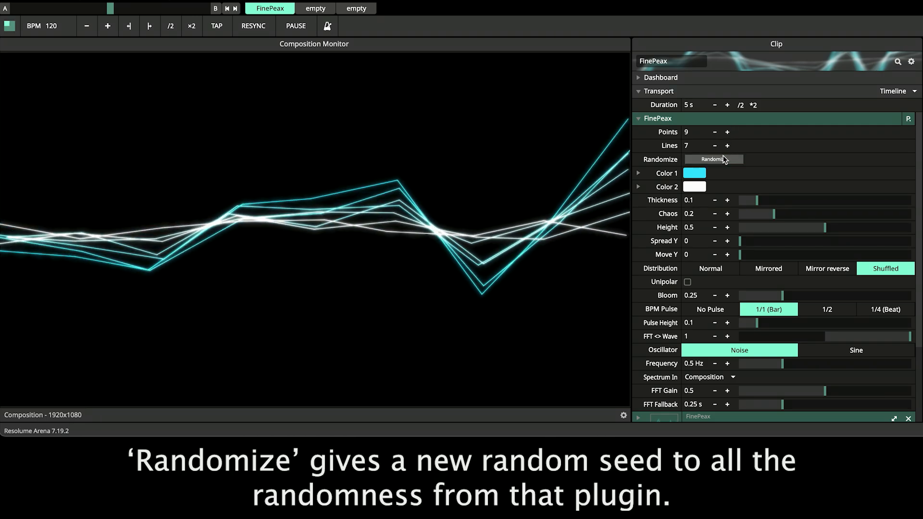
left_click(714, 159)
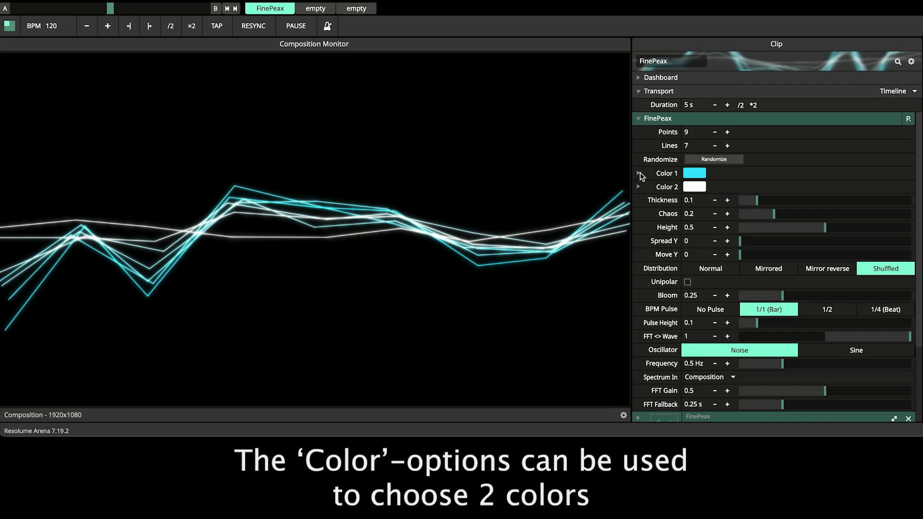
Expand the Color 1 and Color 2 pickers and set both line colours to cyan
left_click(638, 173)
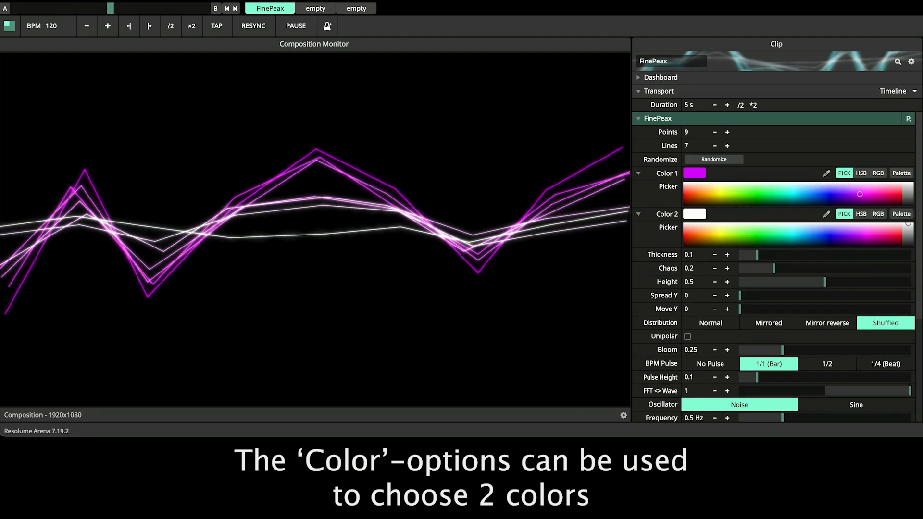
left_click(730, 241)
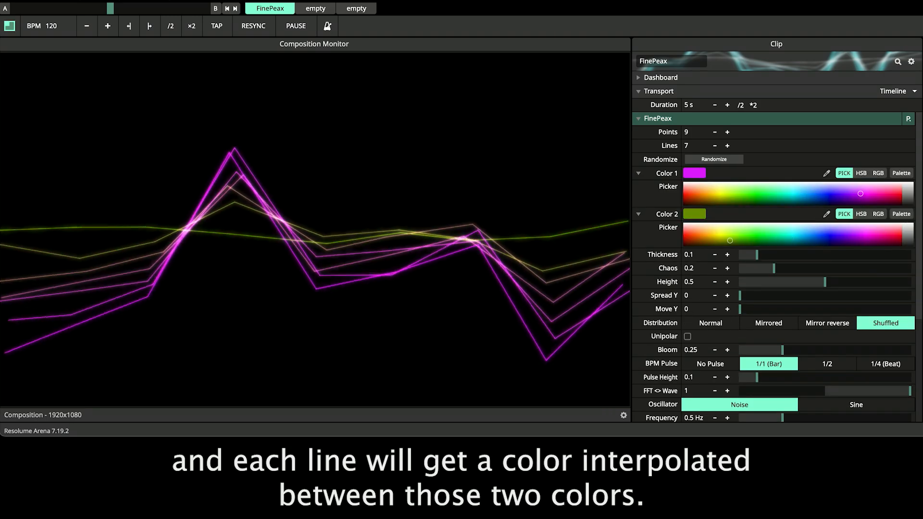
left_click_drag(730, 240, 758, 231)
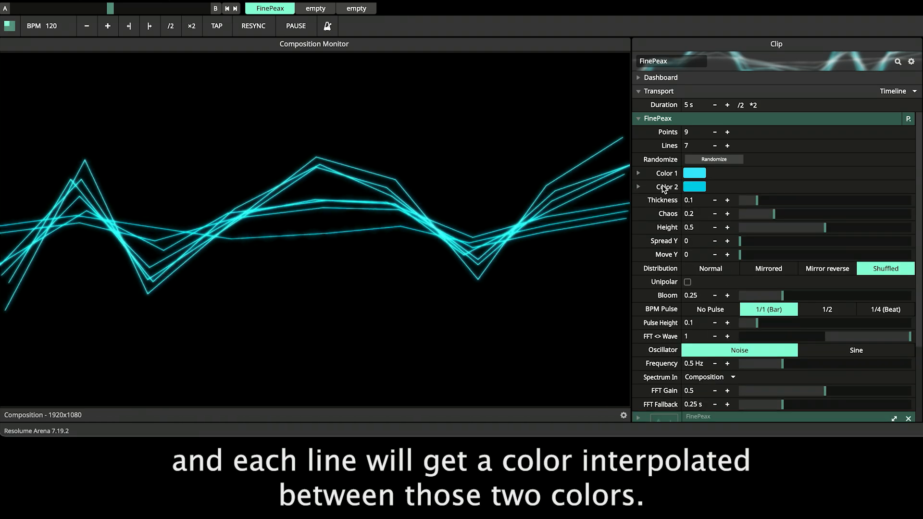
Set line Thickness to 0.11, Chaos to 0.04 and peak Height to 0.49
left_click_drag(751, 200, 792, 200)
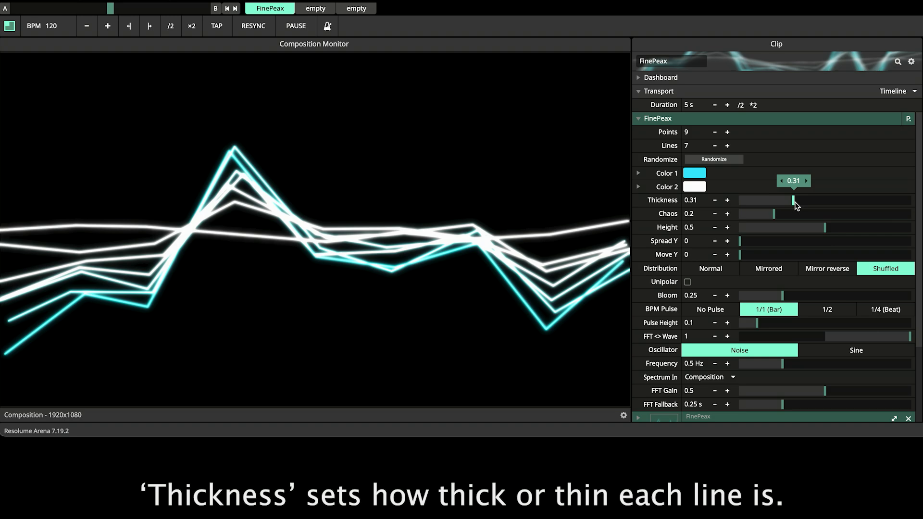
left_click_drag(792, 200, 760, 200)
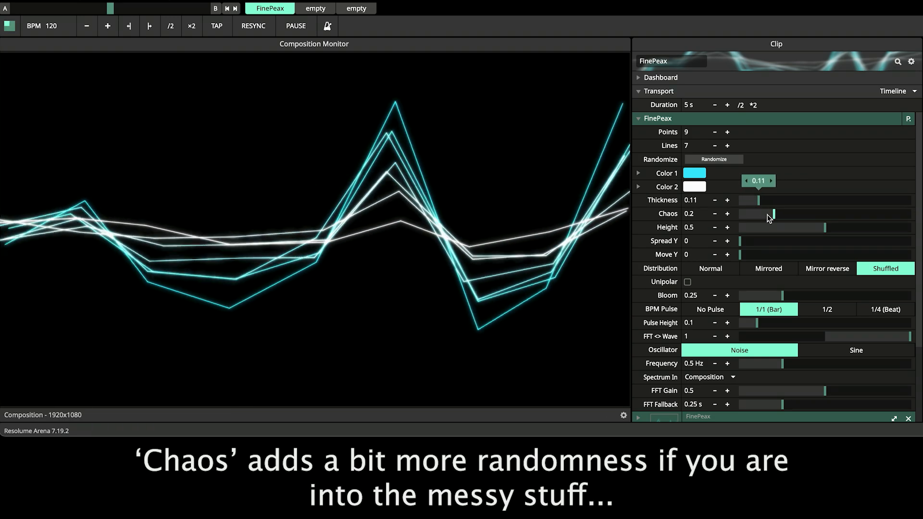
left_click_drag(771, 213, 765, 213)
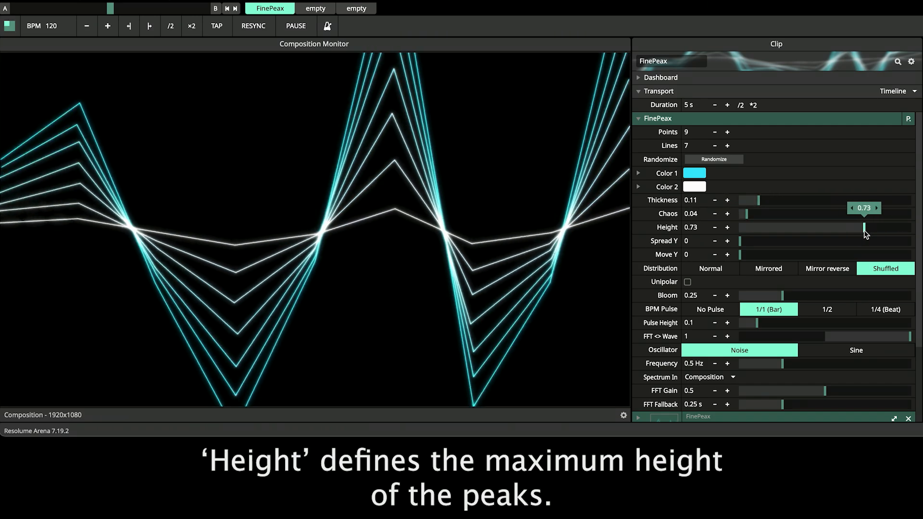
left_click_drag(865, 228, 823, 228)
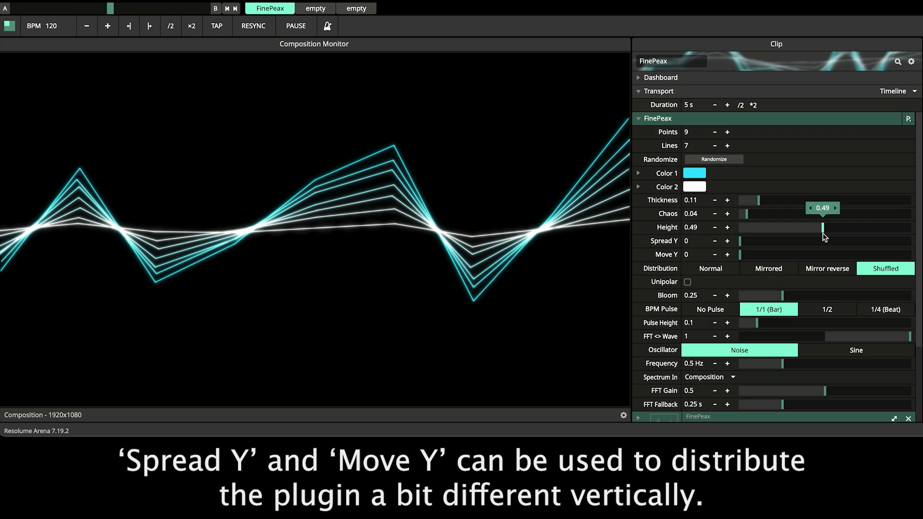
left_click_drag(740, 241, 828, 241)
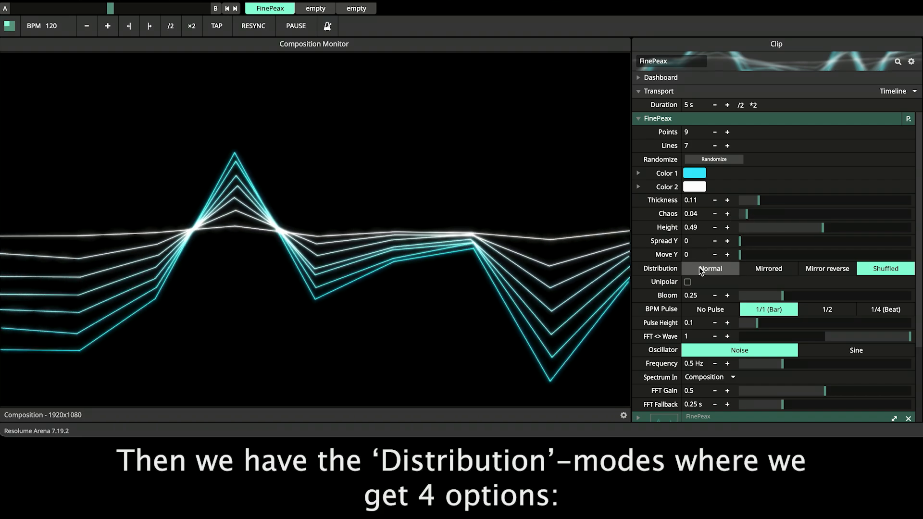
Try Normal, Mirror reverse and Mirrored distributions, keep Shuffled, and toggle Unipolar on and off
left_click(710, 268)
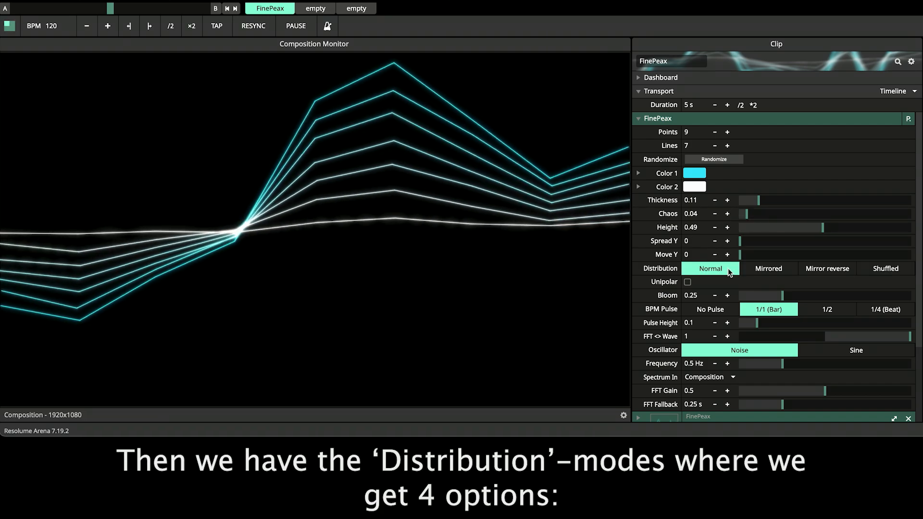
left_click(827, 268)
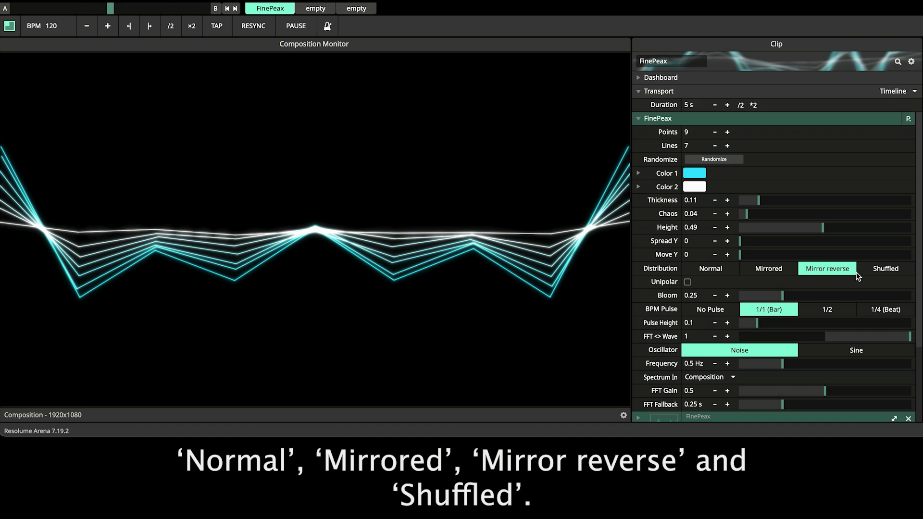
left_click(885, 268)
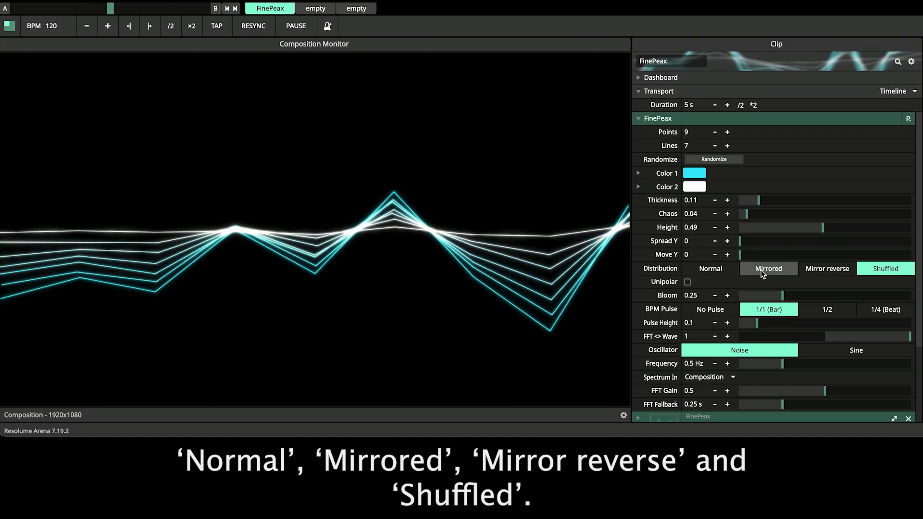
left_click(826, 268)
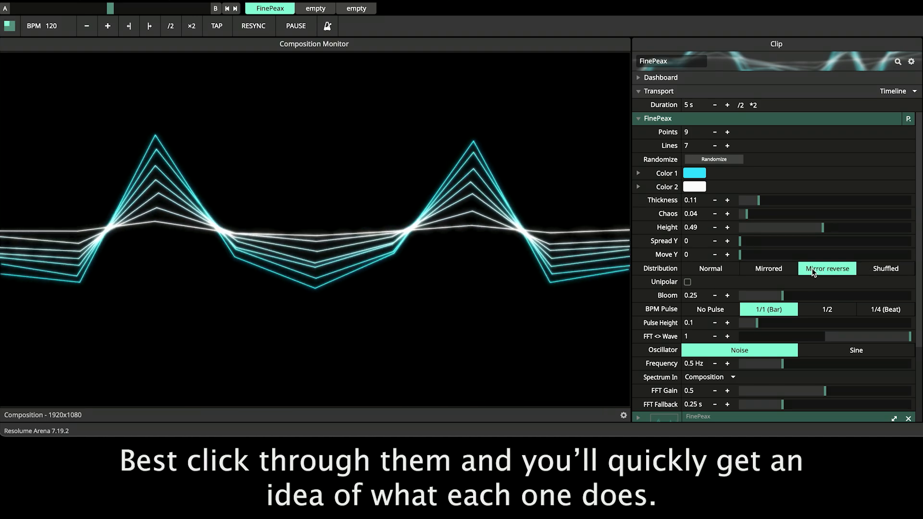
left_click(711, 268)
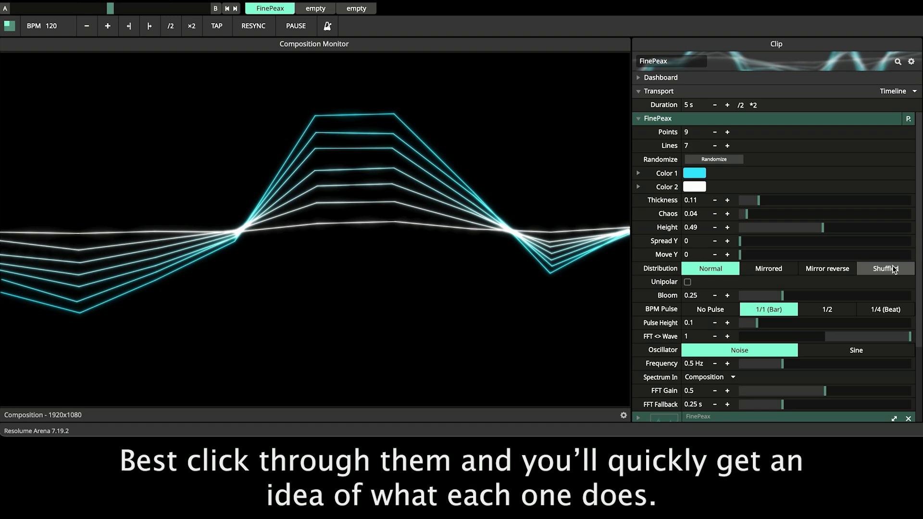
left_click(886, 269)
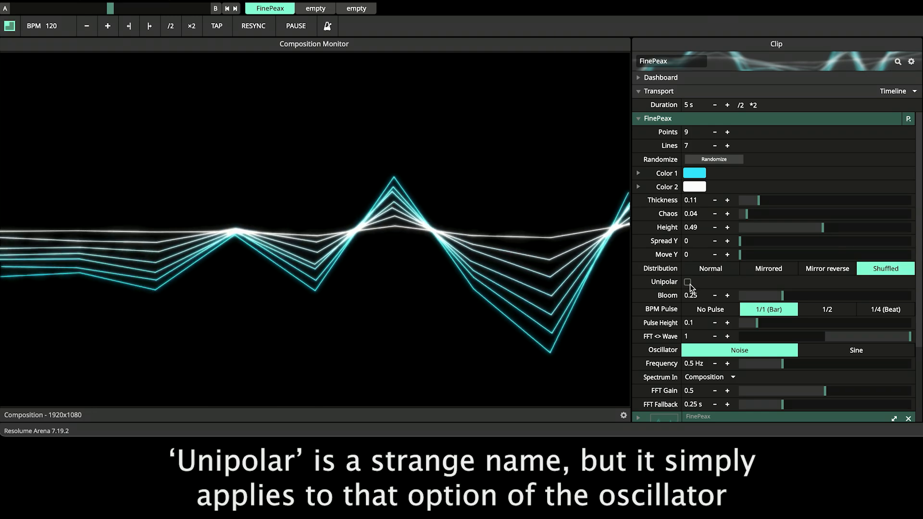
left_click(688, 281)
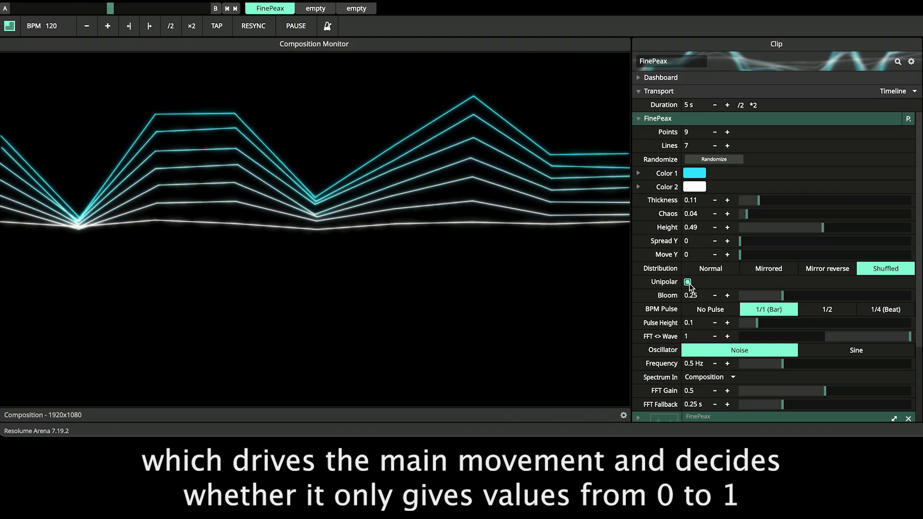
left_click(688, 281)
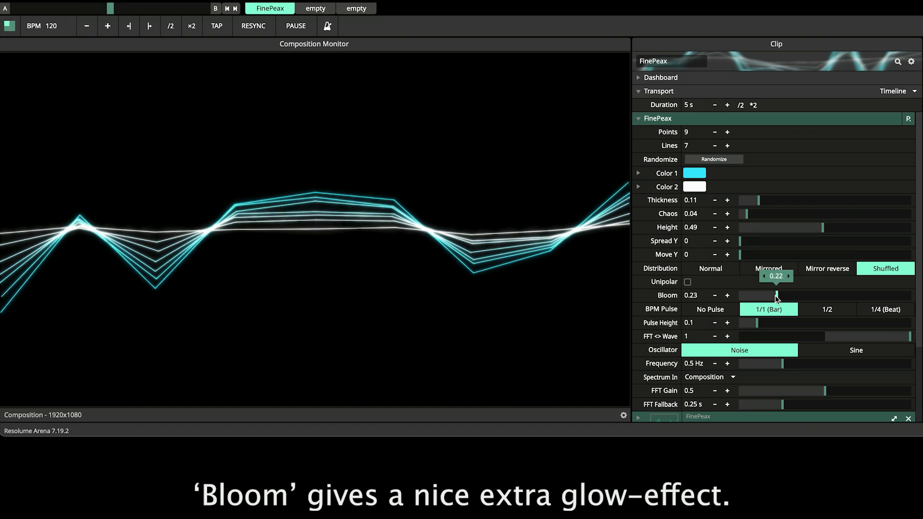
Sweep the Bloom glow up and down, then switch bloom off
left_click_drag(775, 294, 741, 295)
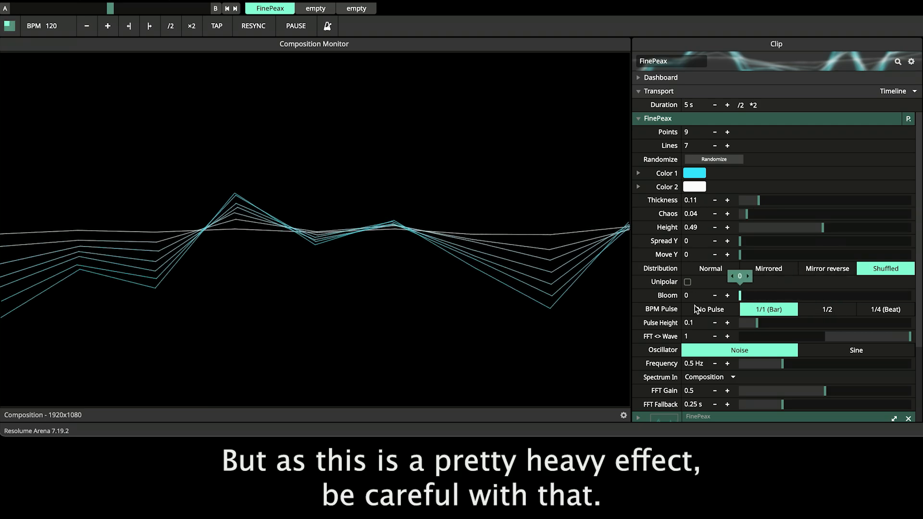
left_click_drag(740, 295, 752, 295)
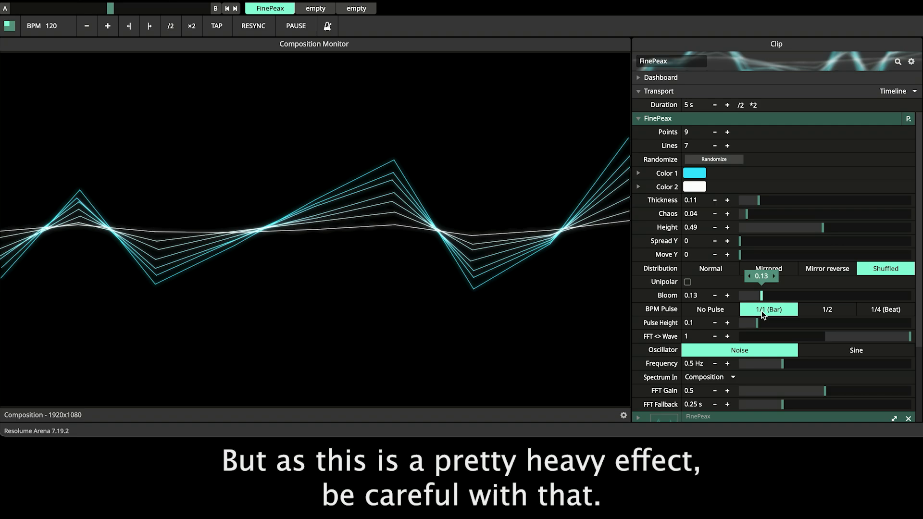
left_click_drag(751, 295, 764, 295)
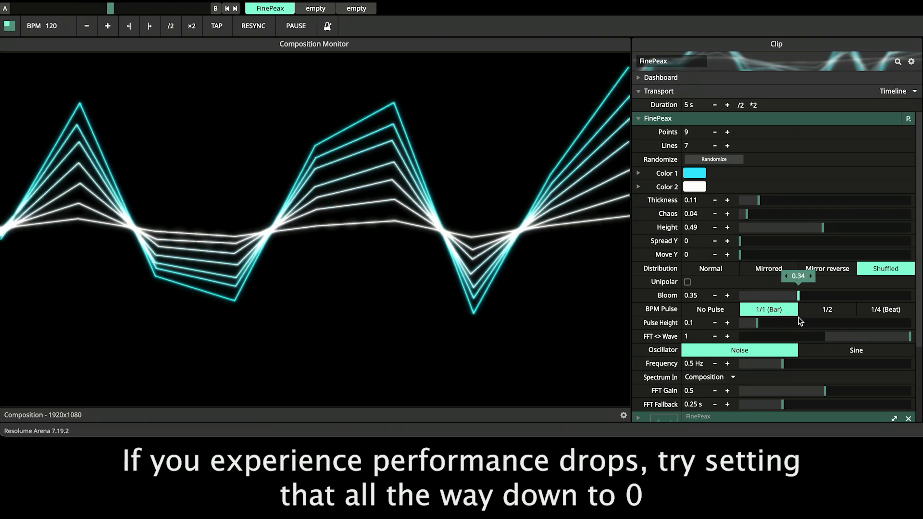
left_click_drag(798, 295, 755, 295)
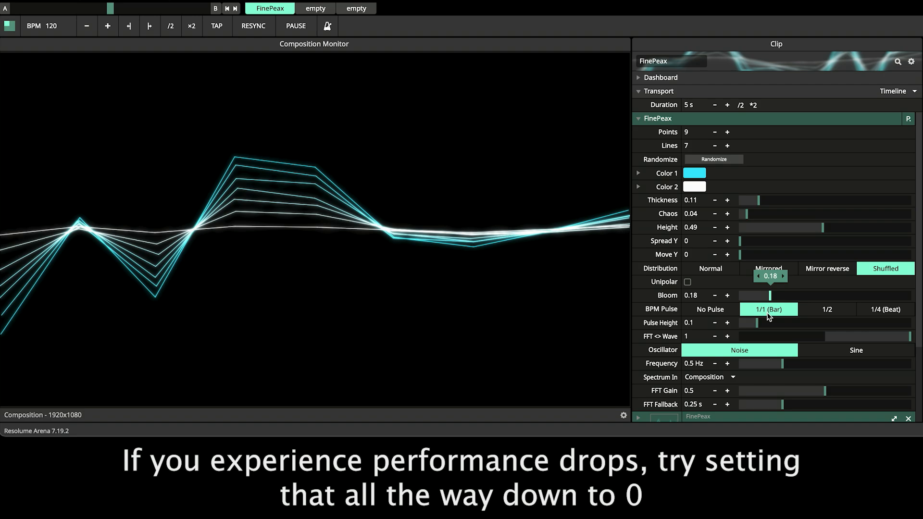
left_click_drag(757, 294, 740, 295)
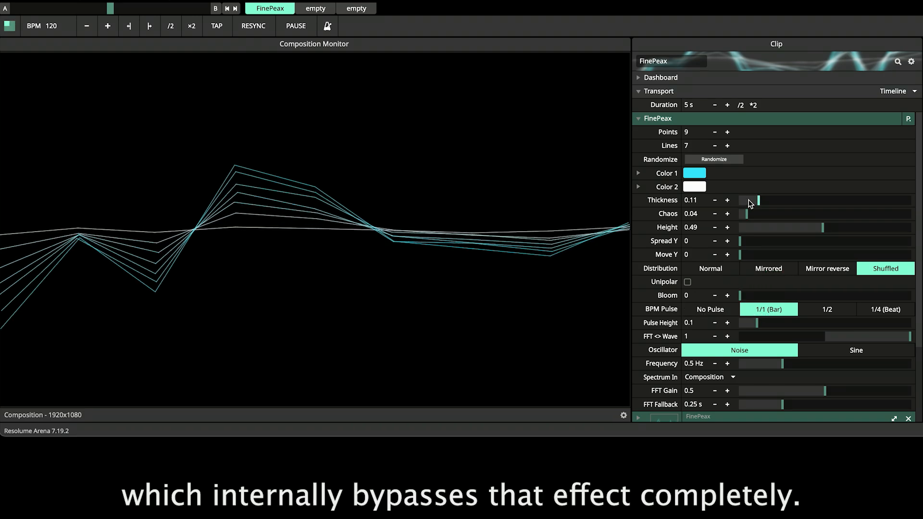
Push line thickness up to about 0.4, then restore it to 0.11
left_click_drag(757, 200, 780, 200)
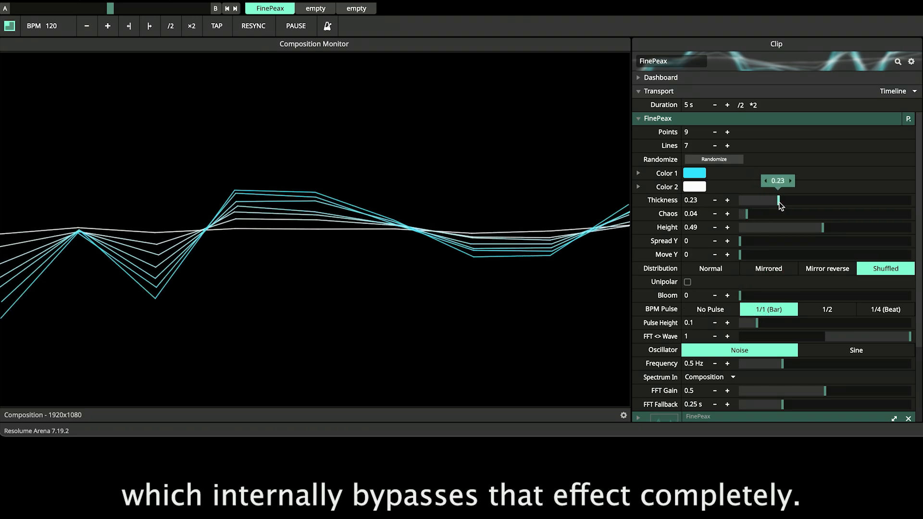
left_click_drag(778, 200, 787, 201)
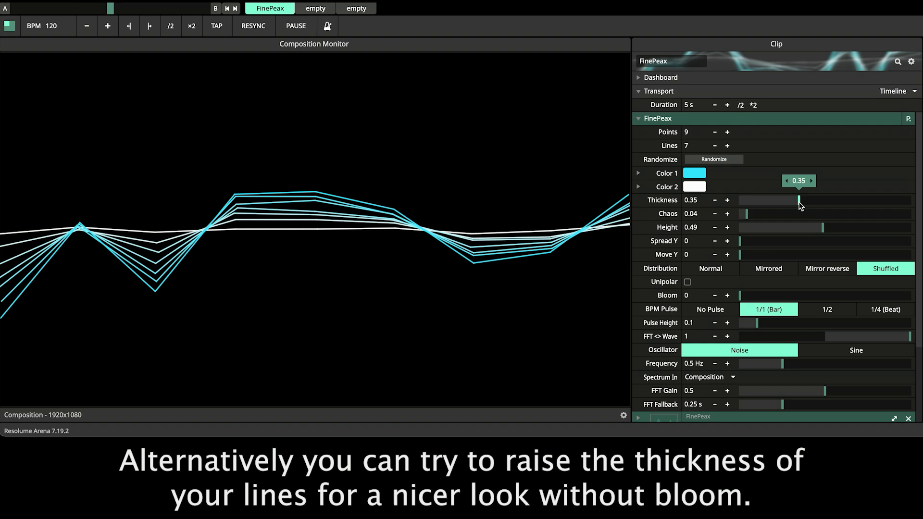
left_click_drag(800, 200, 808, 200)
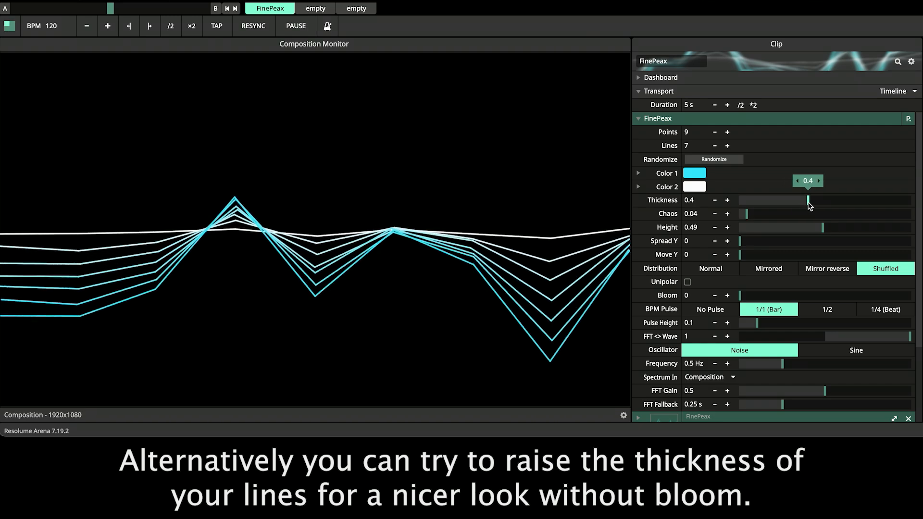
left_click_drag(809, 200, 748, 199)
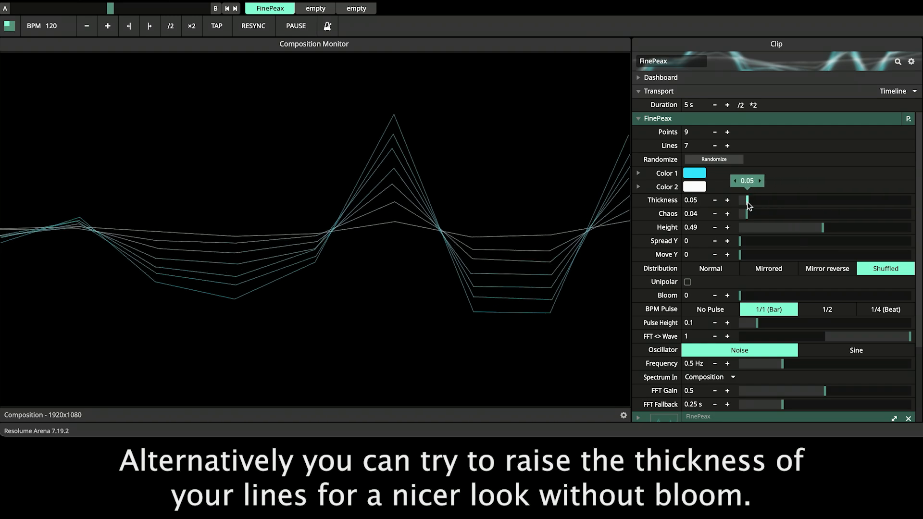
left_click_drag(748, 199, 752, 200)
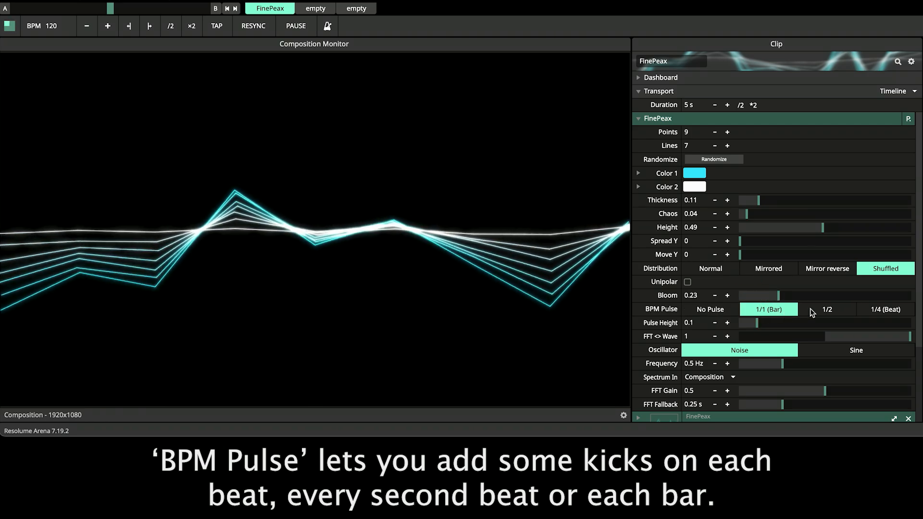
Try a 1/4-beat pulse at height 0.41, then set height 0.09 and No Pulse
left_click(886, 310)
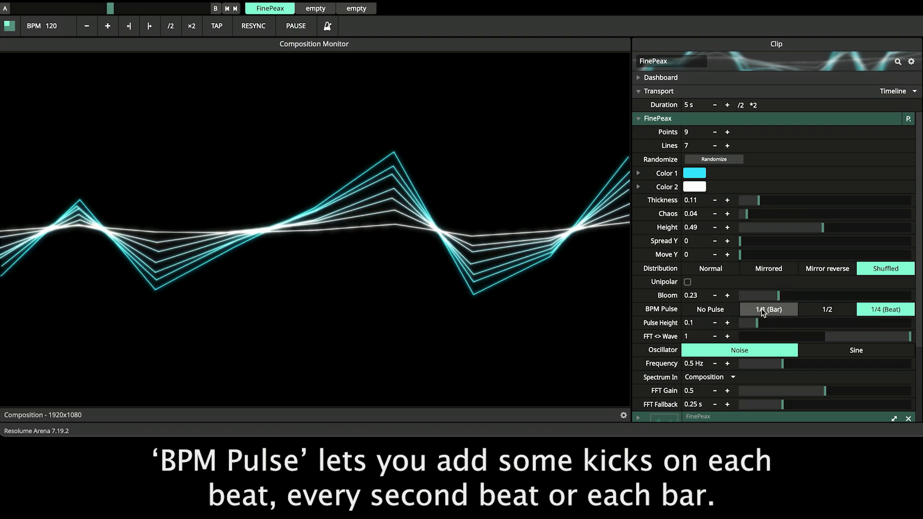
left_click_drag(753, 323, 811, 323)
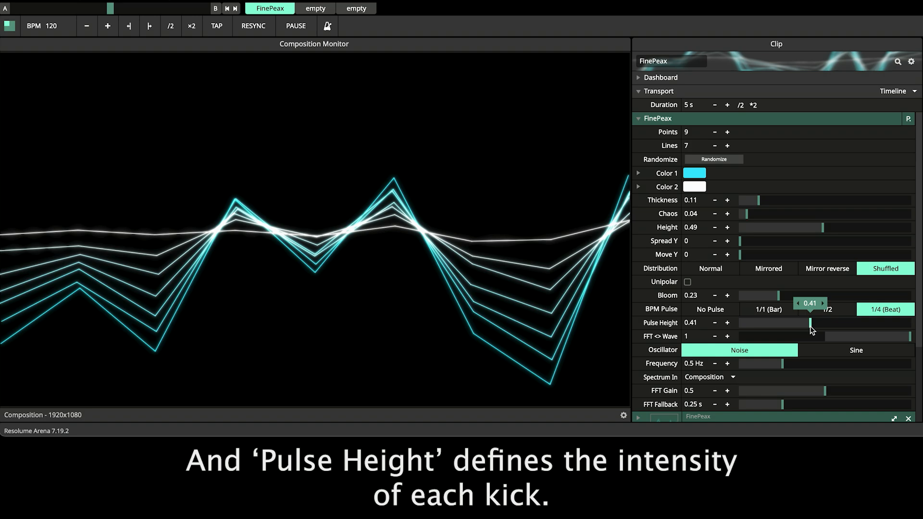
left_click_drag(811, 323, 796, 322)
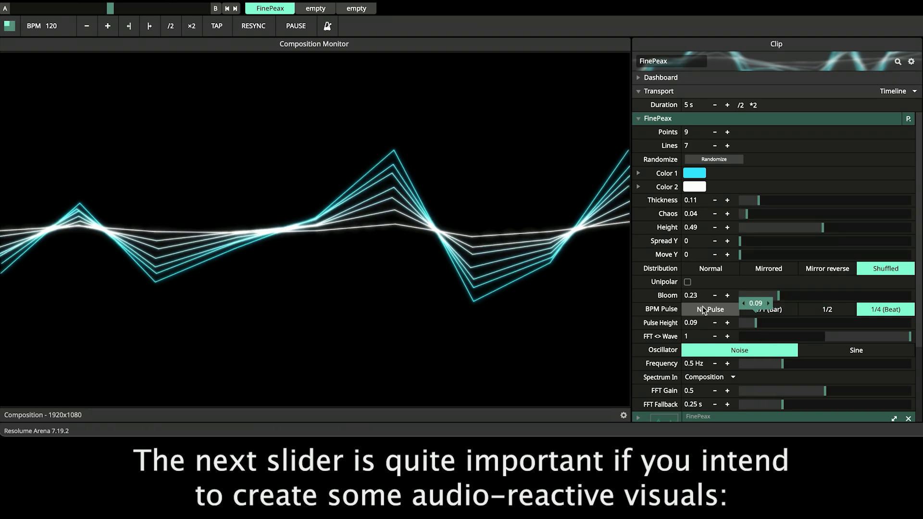
left_click(711, 309)
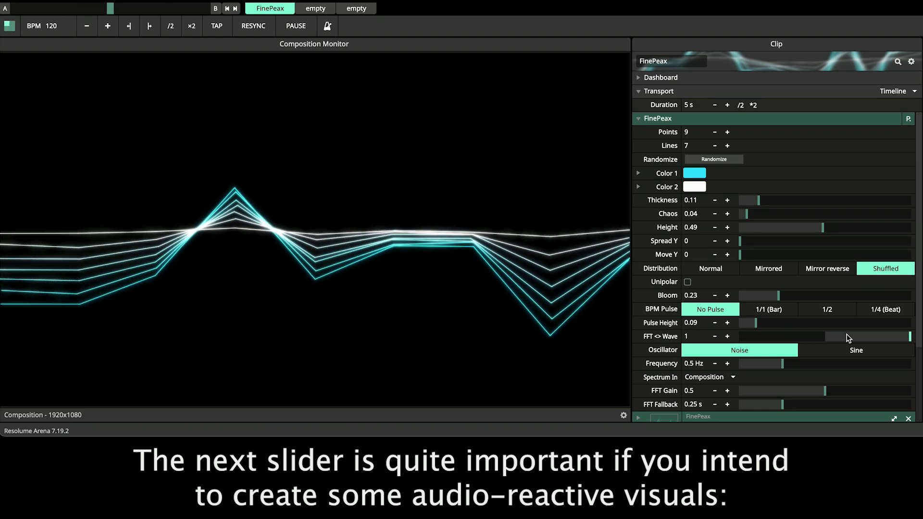
left_click_drag(895, 336, 821, 336)
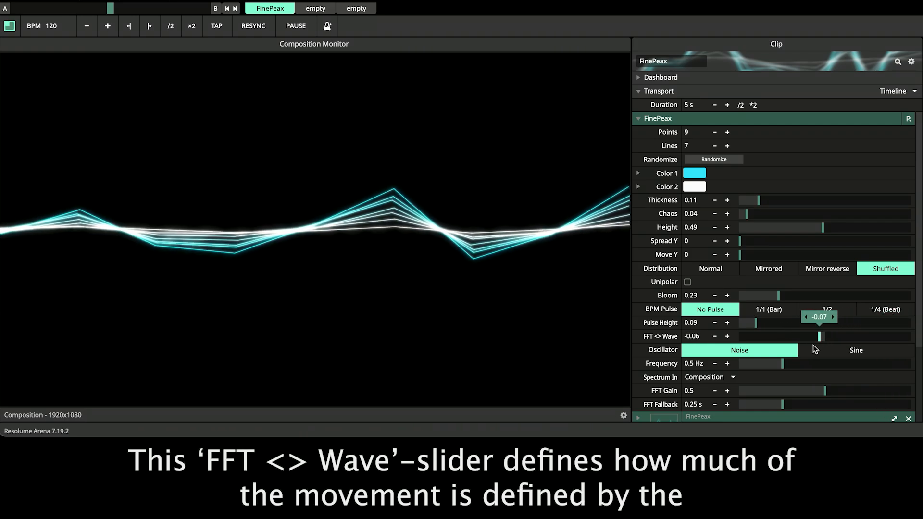
left_click_drag(820, 337, 889, 336)
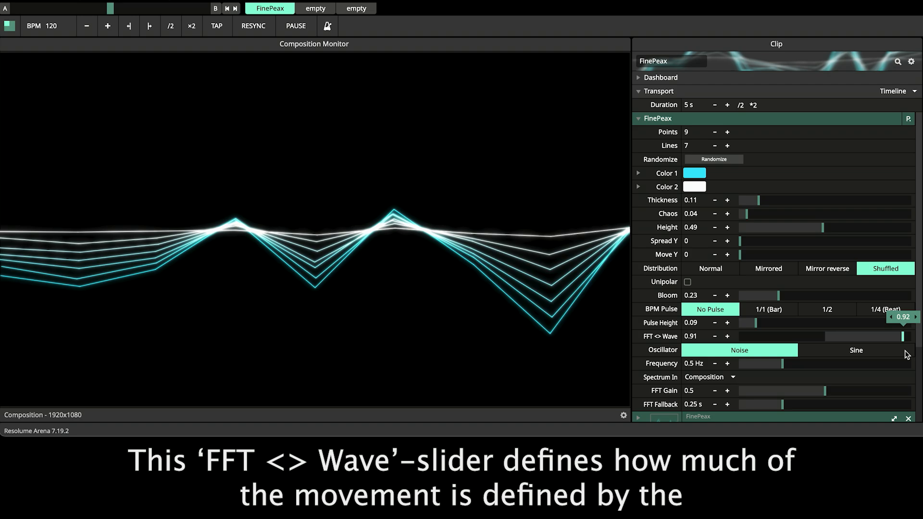
left_click_drag(886, 336, 916, 336)
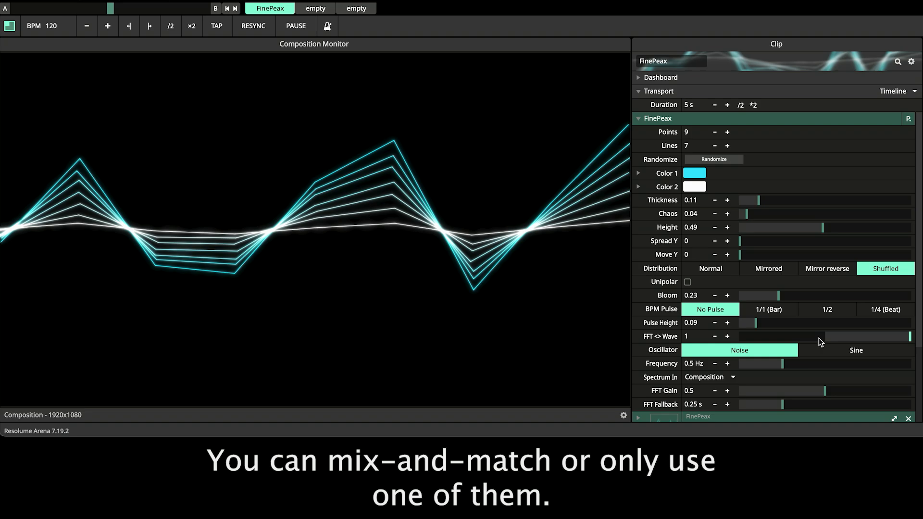
left_click_drag(909, 337, 857, 336)
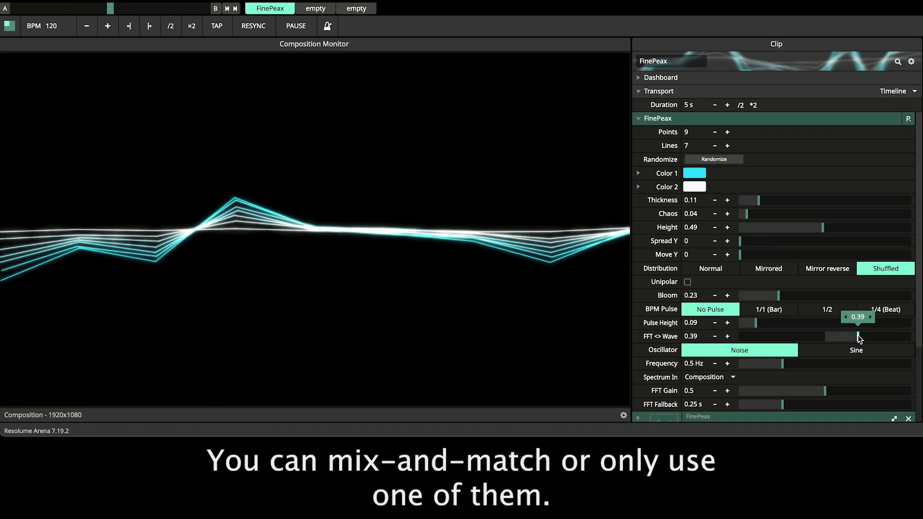
left_click_drag(842, 336, 913, 337)
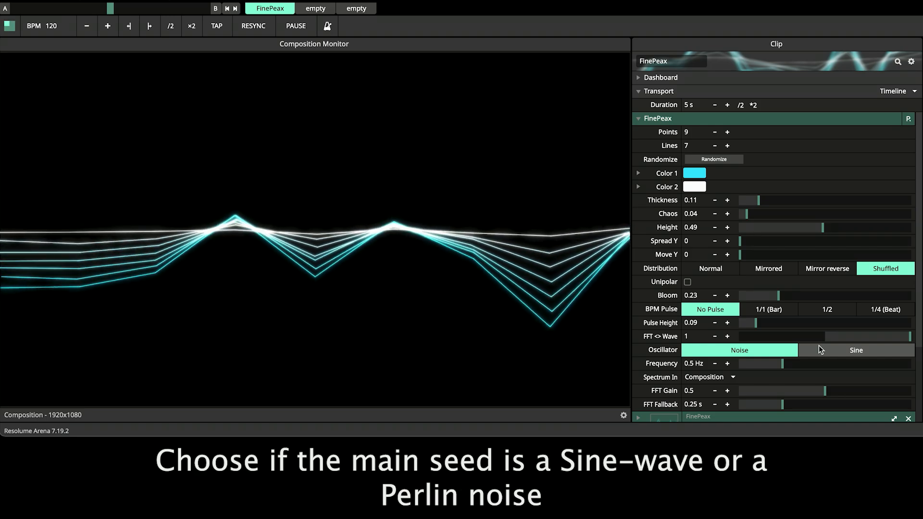
Try the Sine oscillator, return to Noise, and lower its frequency to 0.43 Hz
left_click(856, 349)
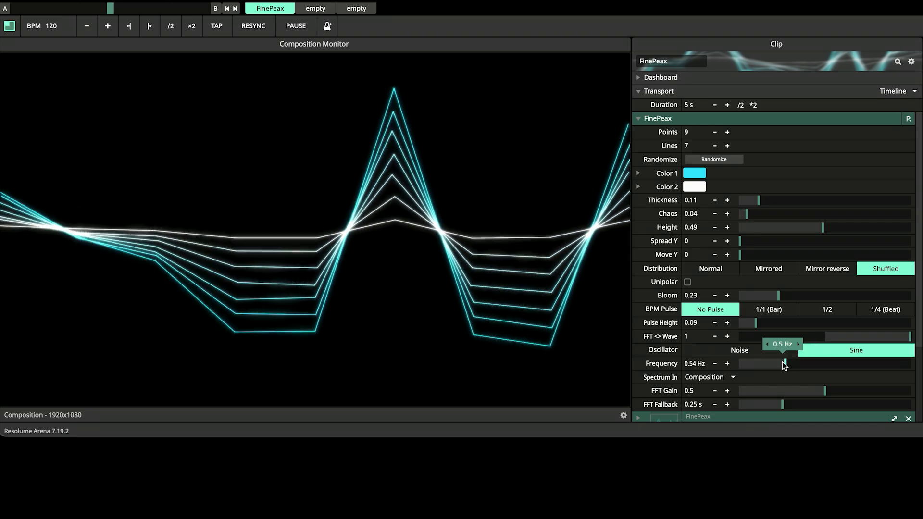
left_click(739, 350)
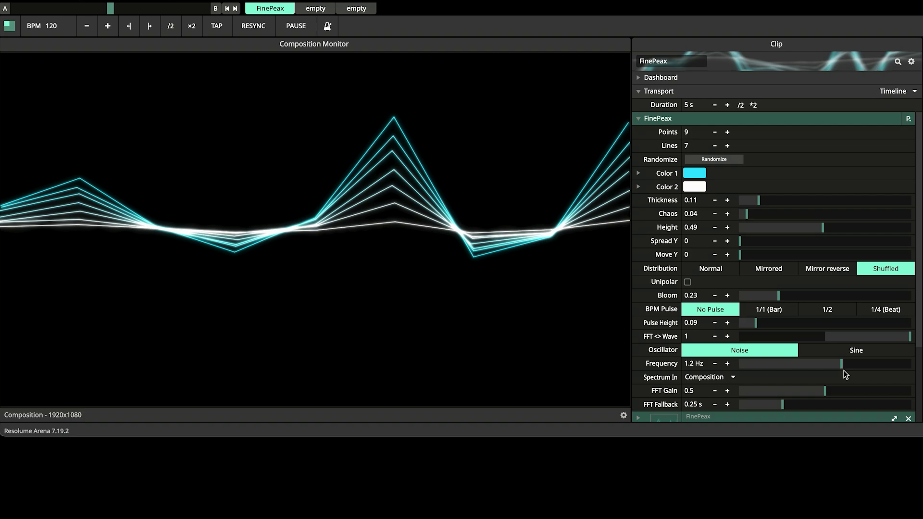
left_click_drag(824, 363, 784, 364)
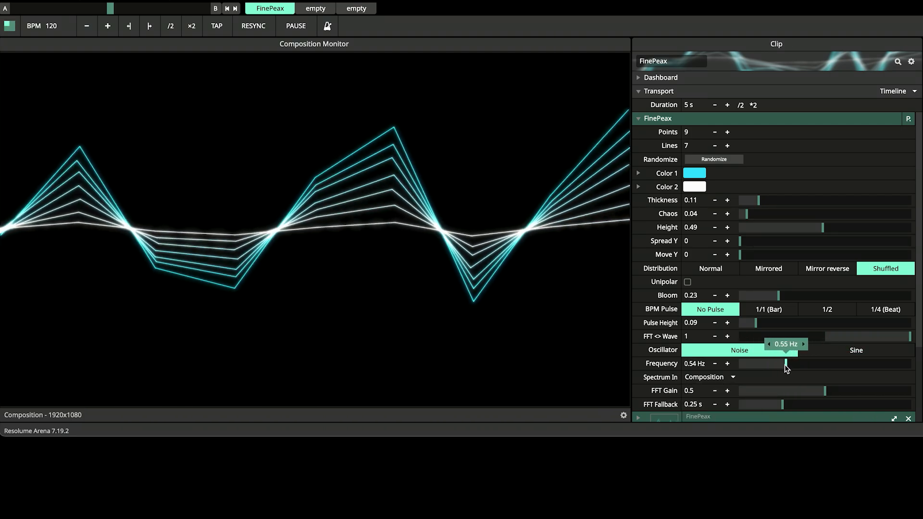
left_click_drag(787, 367, 782, 366)
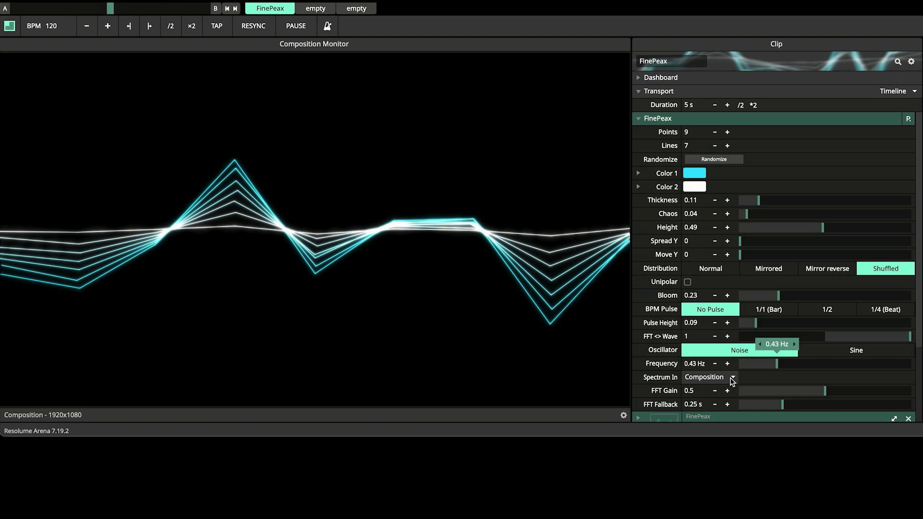